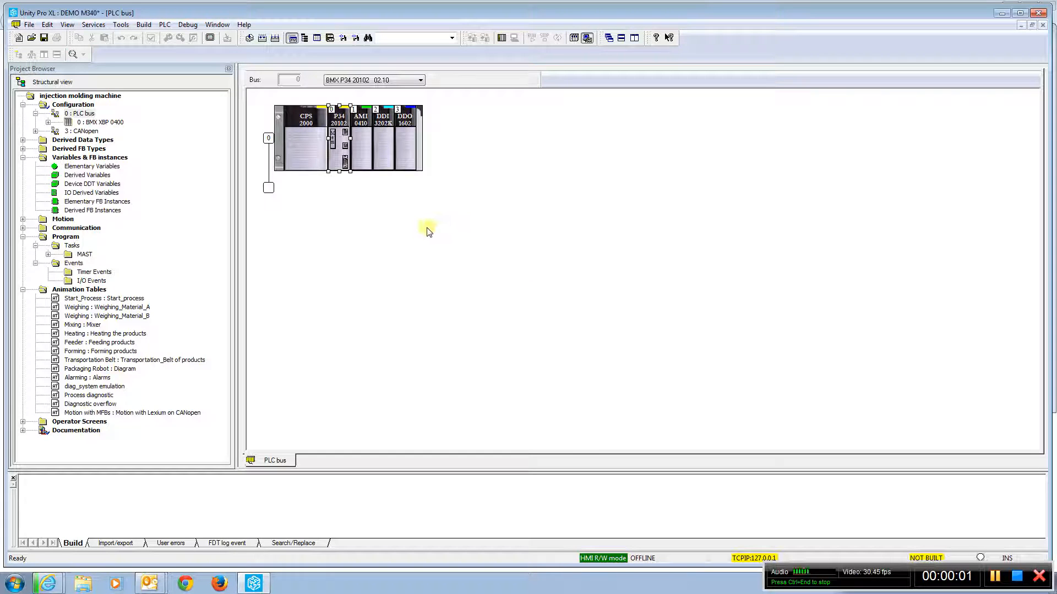
mouse_move(320, 197)
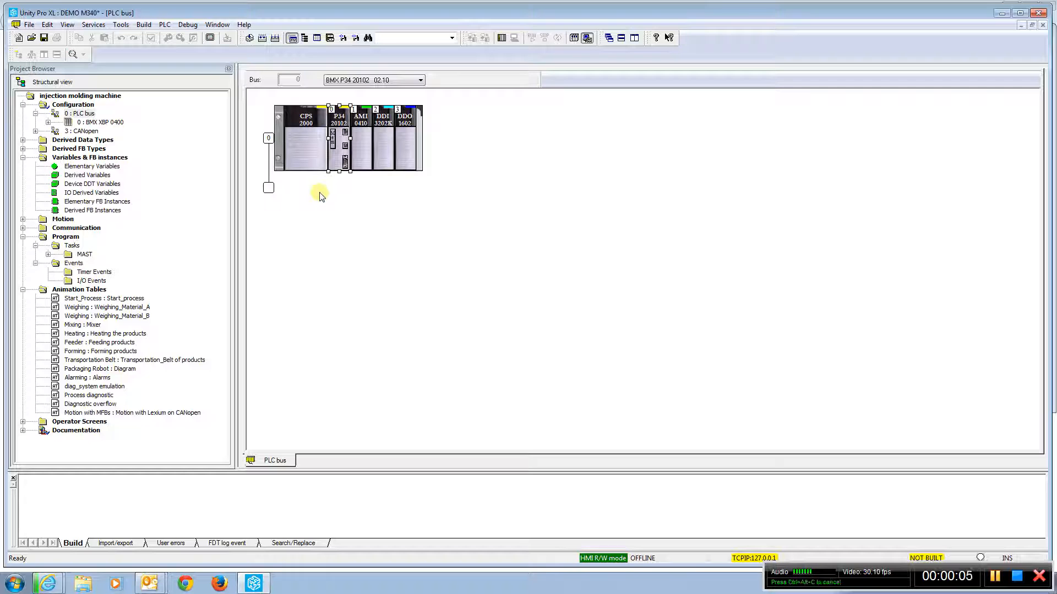
Step: Enable 'Automatic start in Run' in the CPU module's Configuration tab
left_click(338, 119)
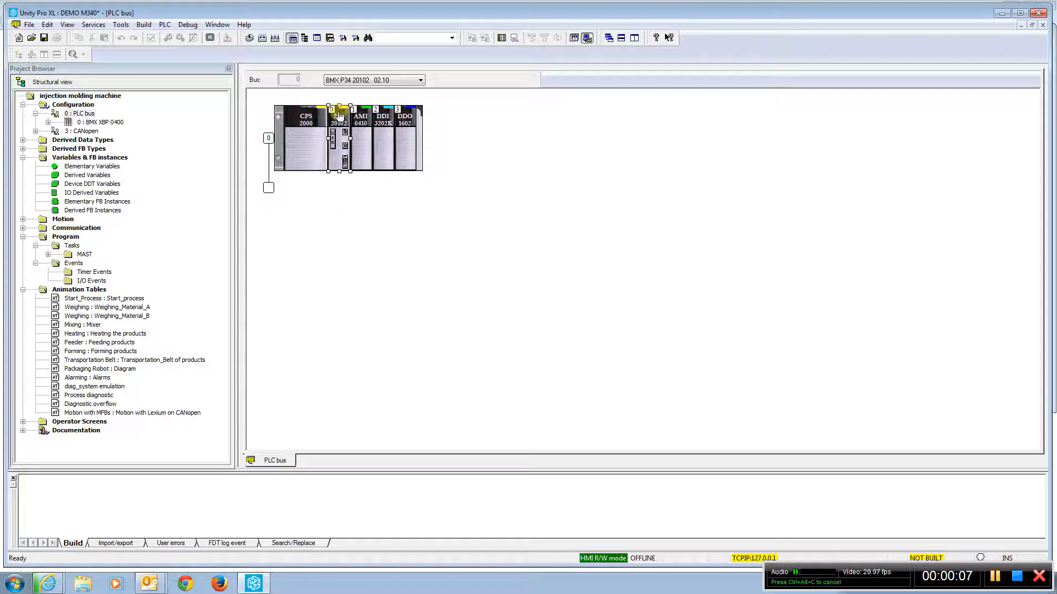
mouse_move(339, 118)
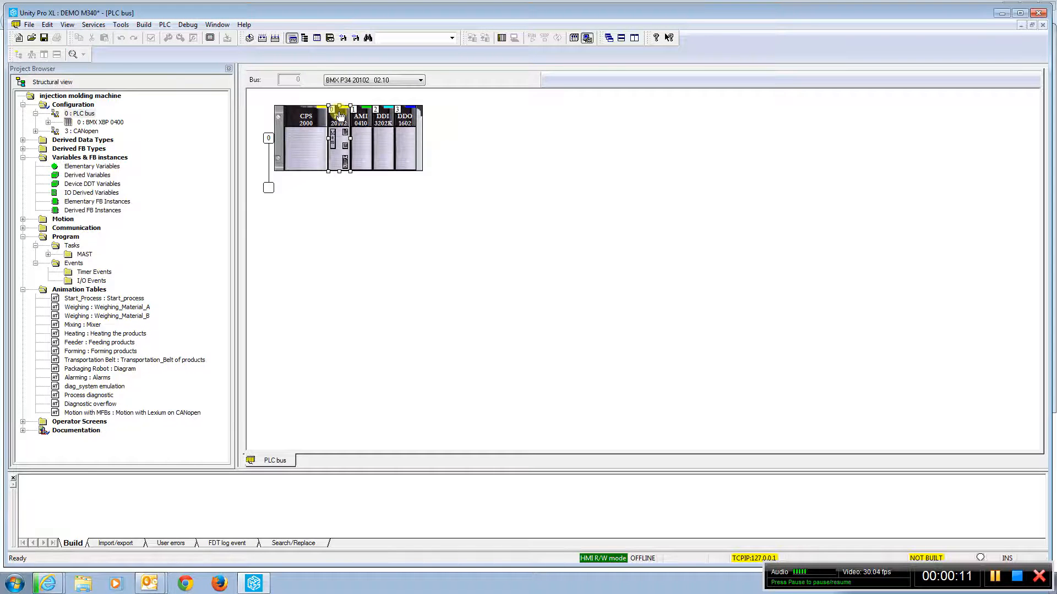
double_click(339, 119)
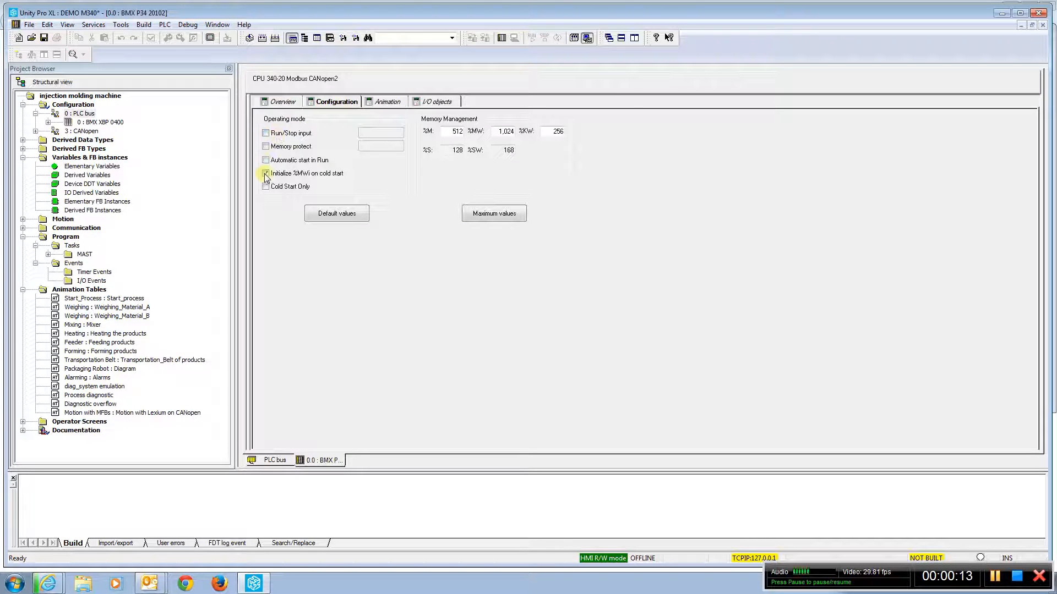
left_click(264, 173)
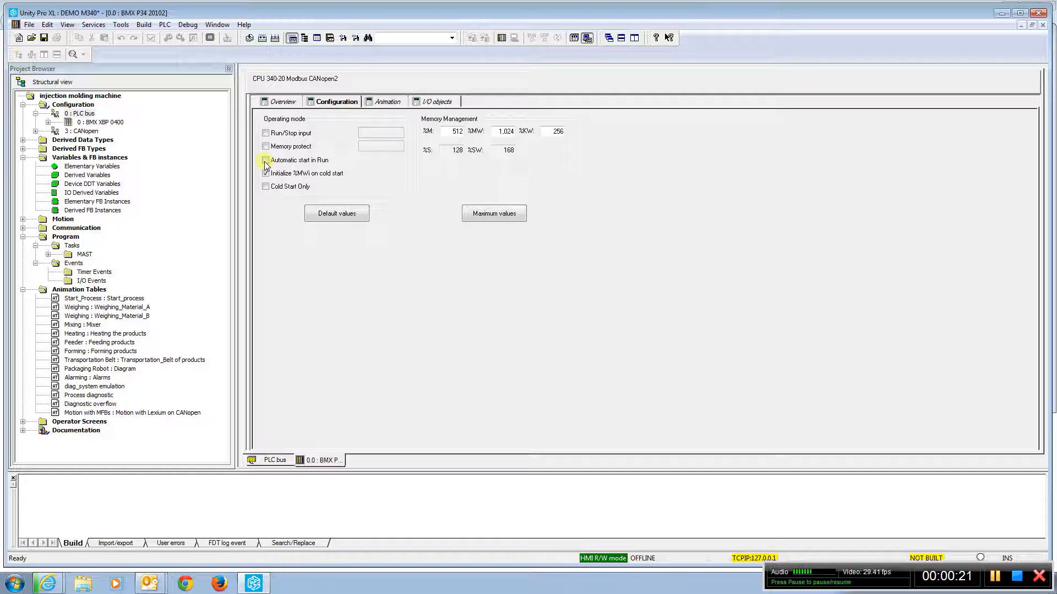
left_click(266, 160)
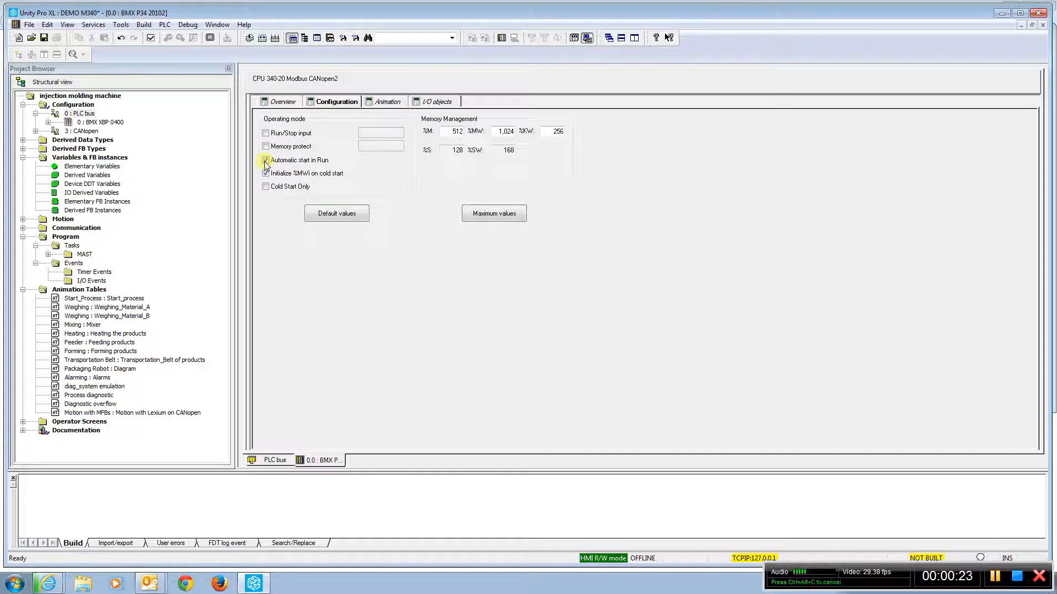
left_click(265, 173)
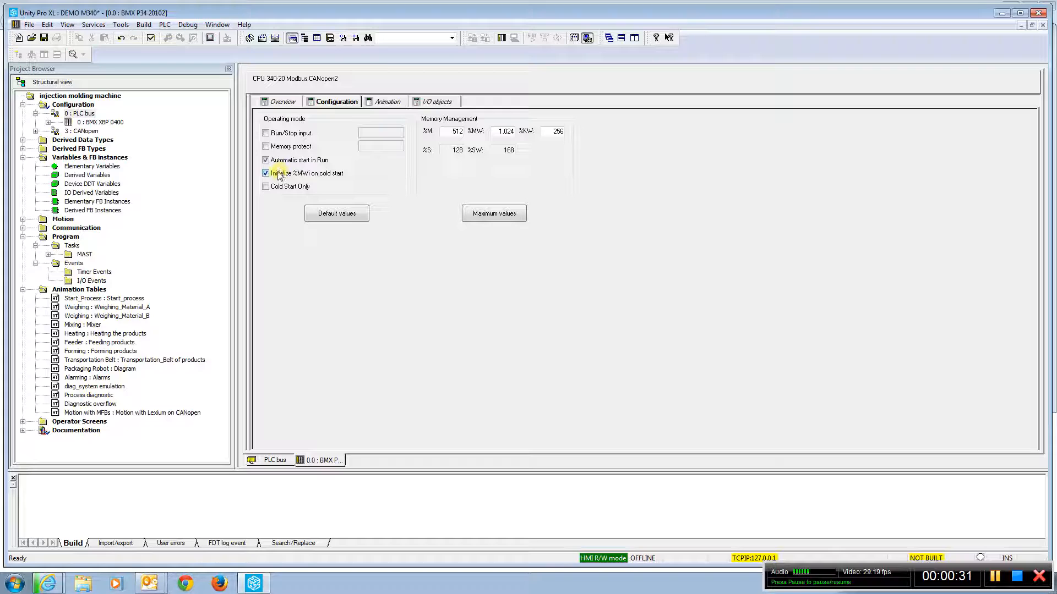
left_click(266, 173)
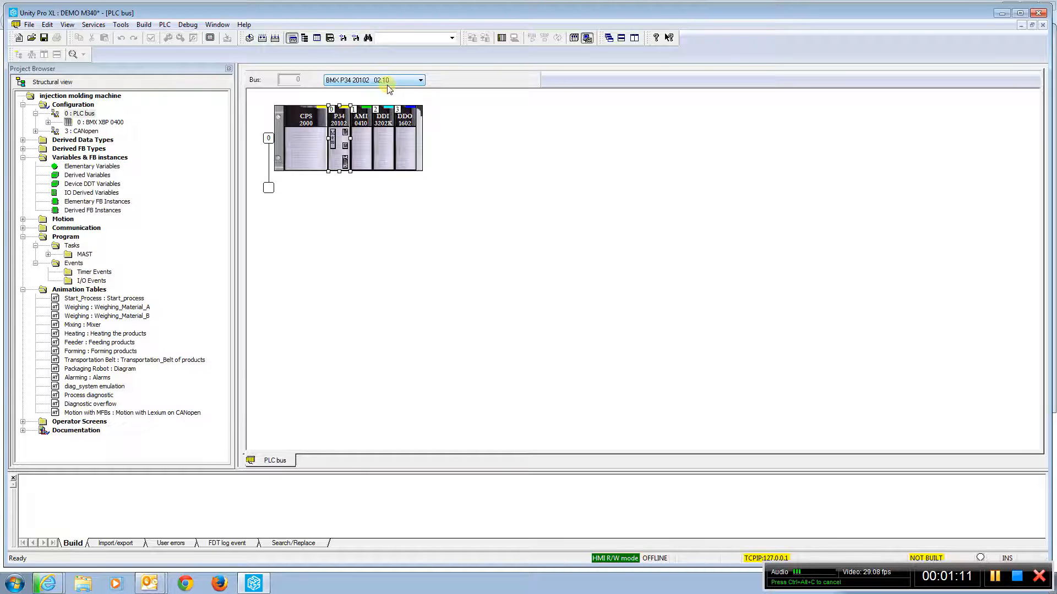
left_click(419, 80)
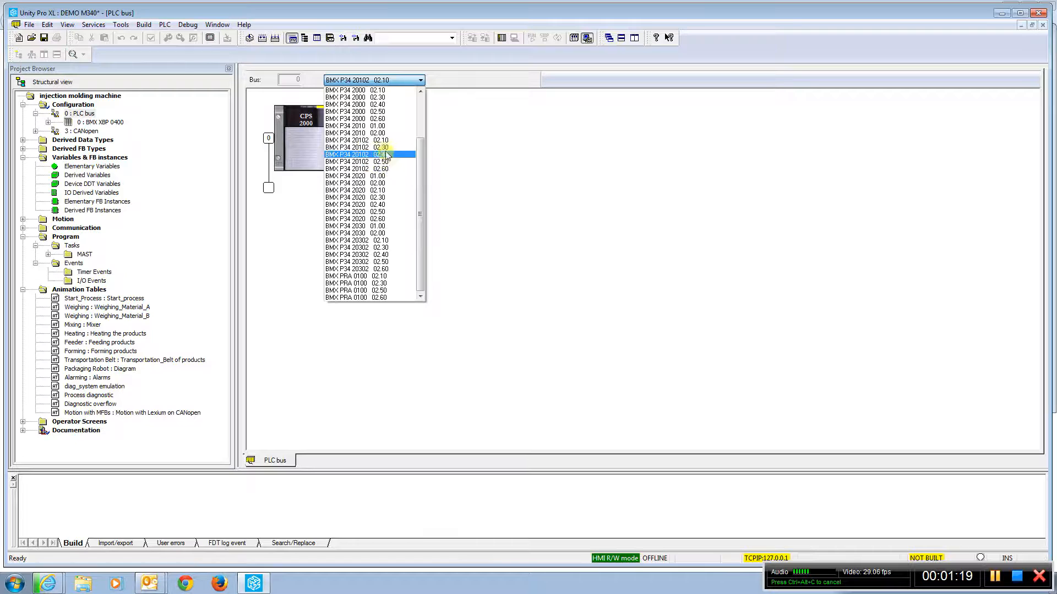
left_click(369, 154)
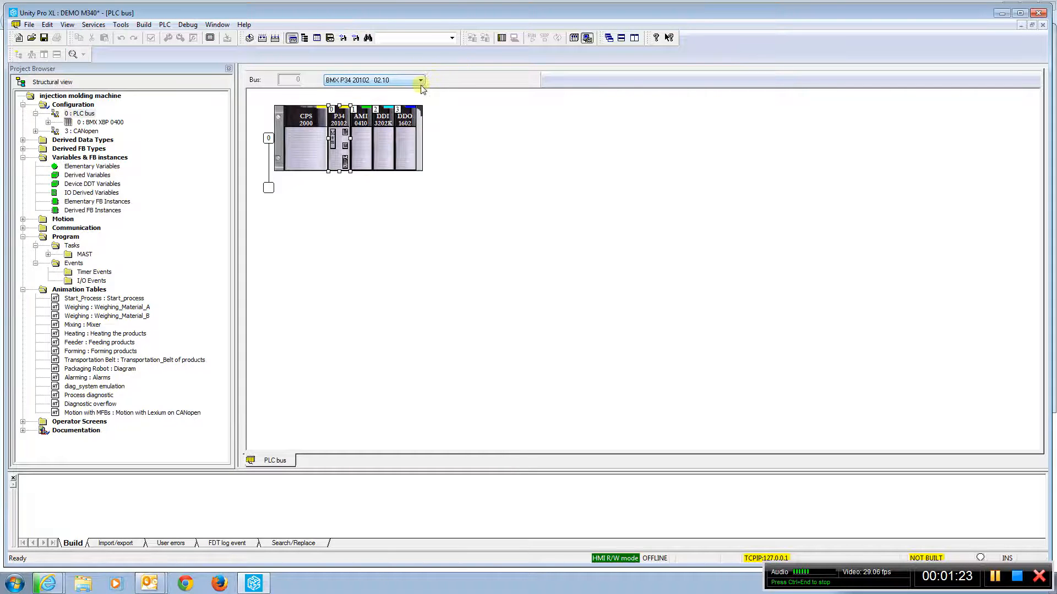
left_click(420, 81)
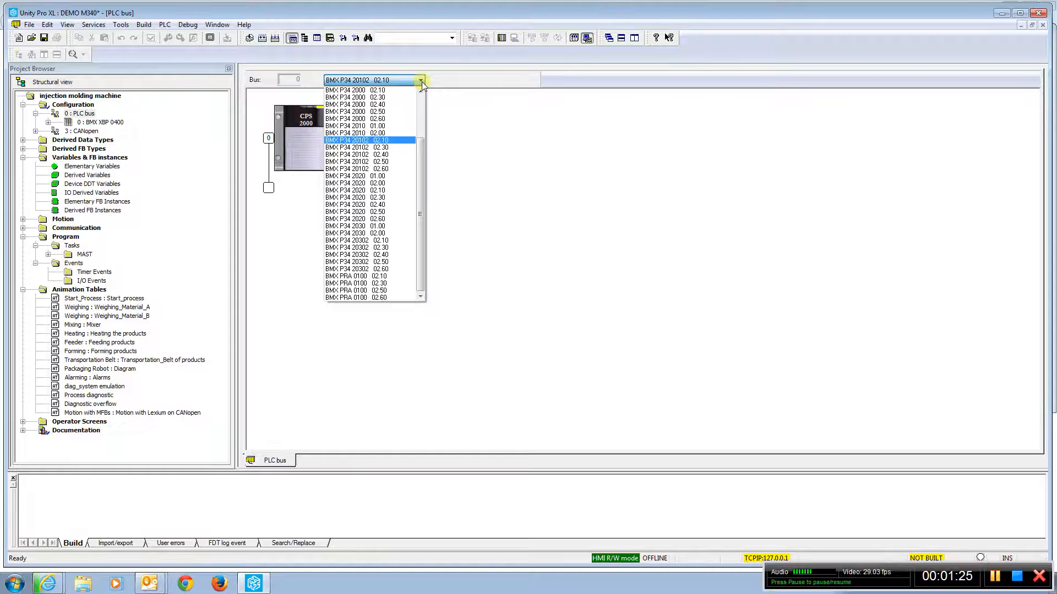
mouse_move(479, 138)
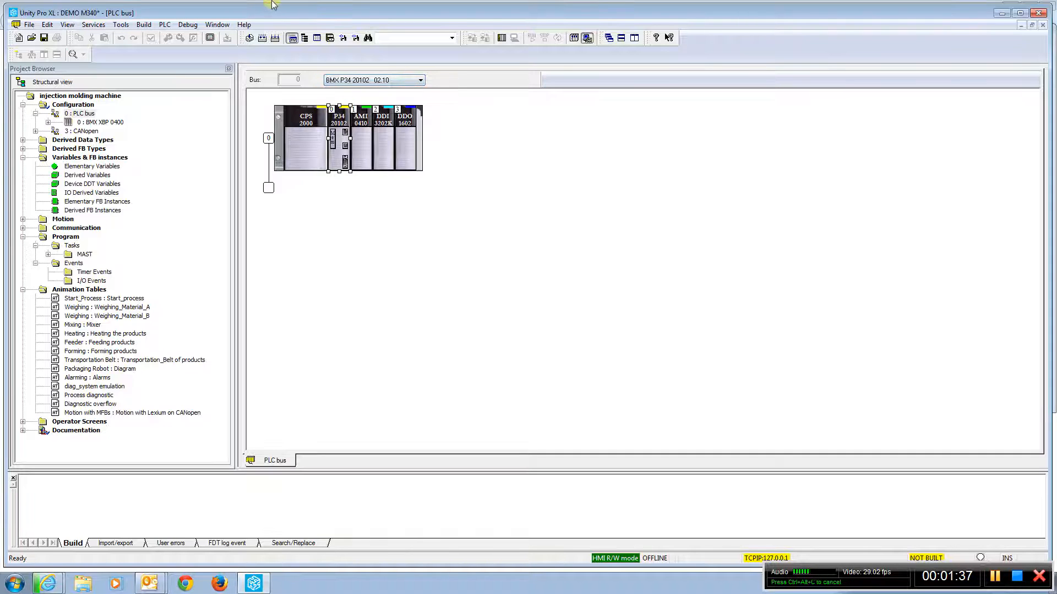
mouse_move(467, 114)
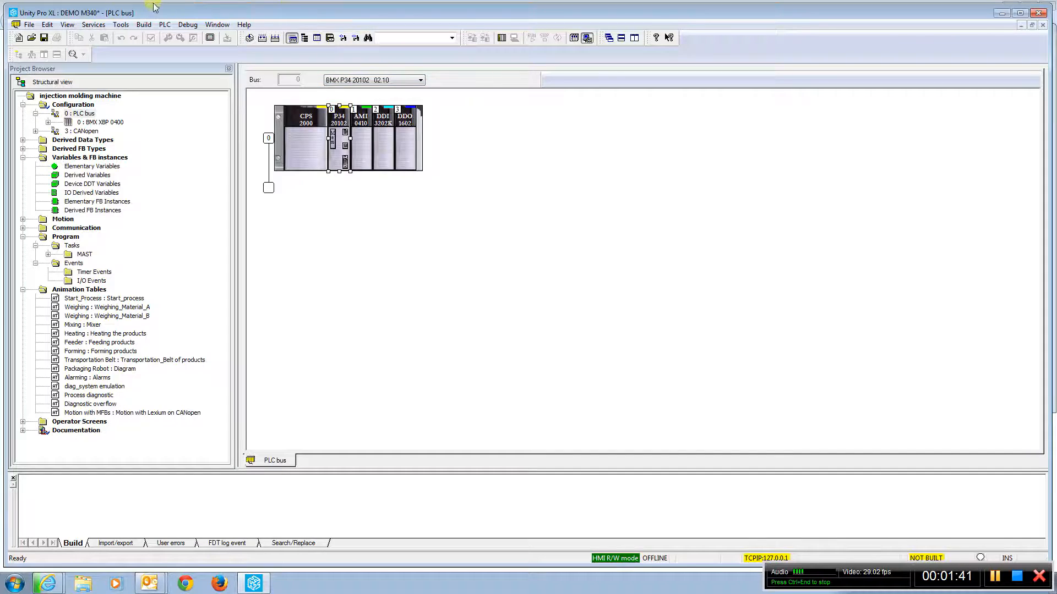
Step: Tick Virtual connected mode under Project Settings > General > Build settings
left_click(120, 24)
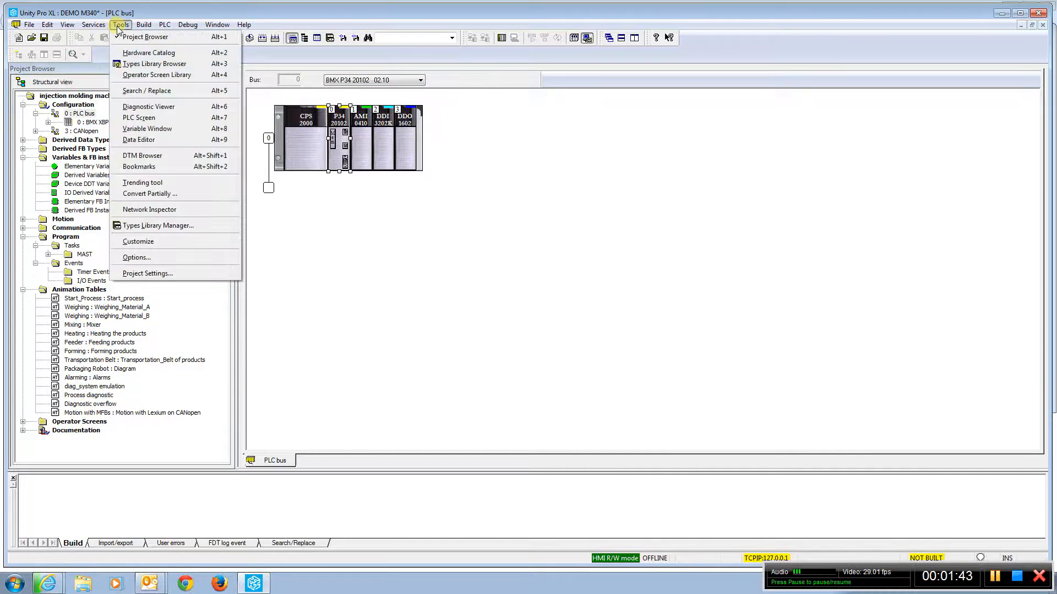
mouse_move(153, 273)
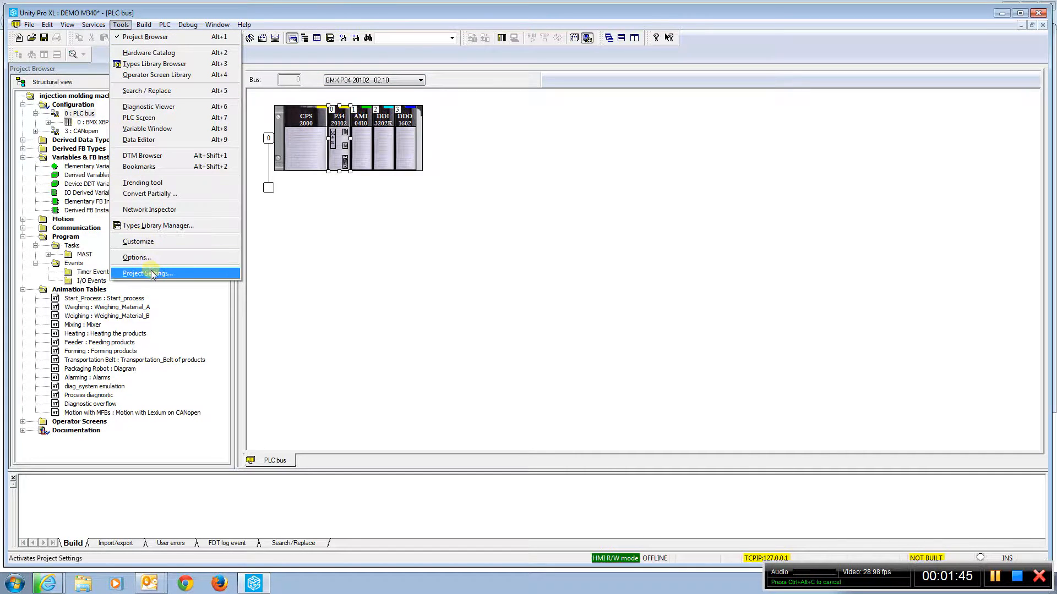
left_click(147, 273)
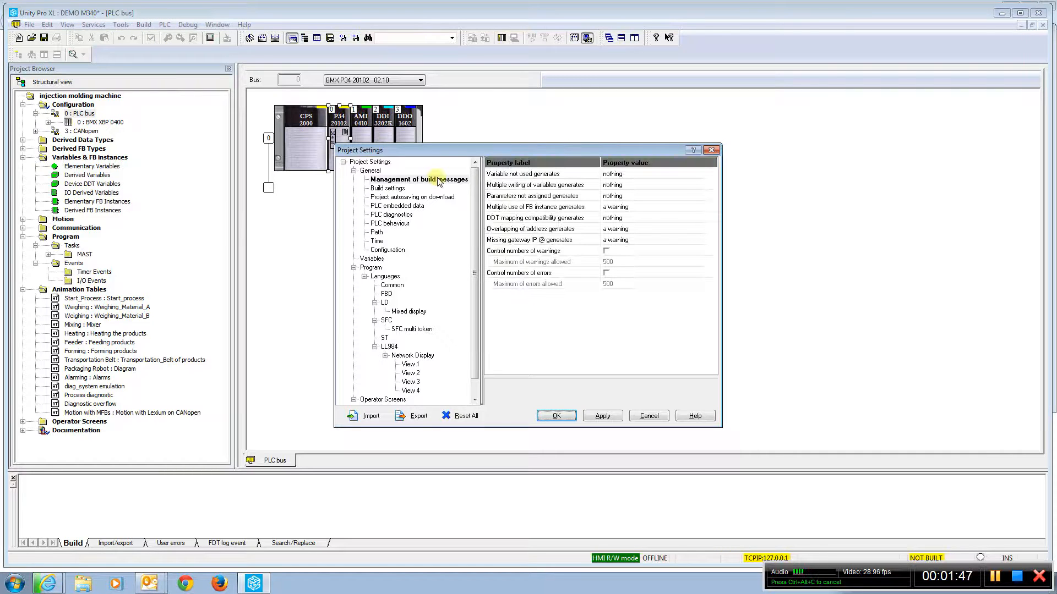
mouse_move(440, 184)
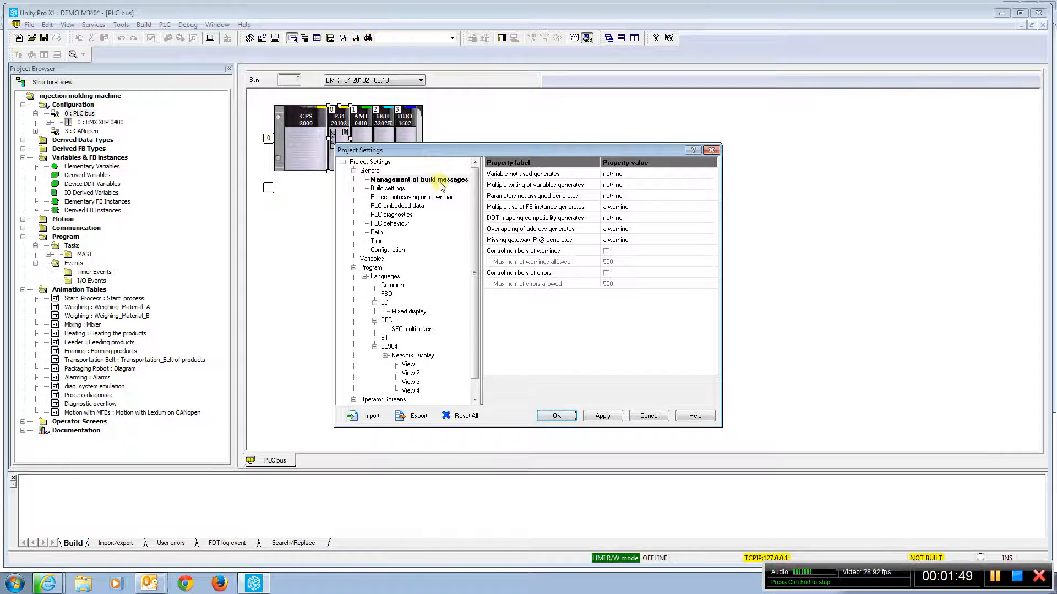
mouse_move(412, 199)
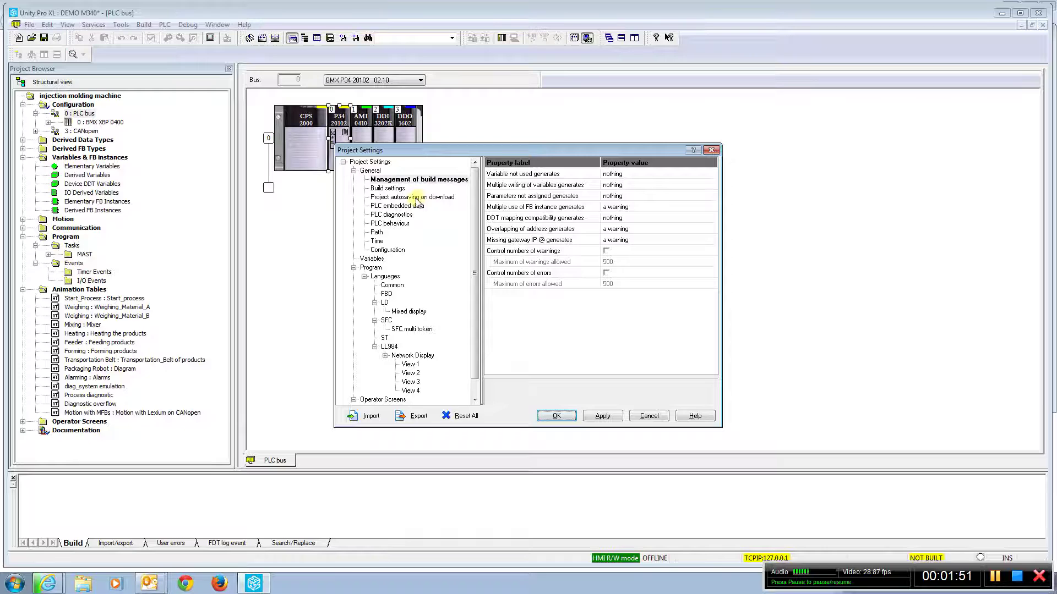
left_click(387, 188)
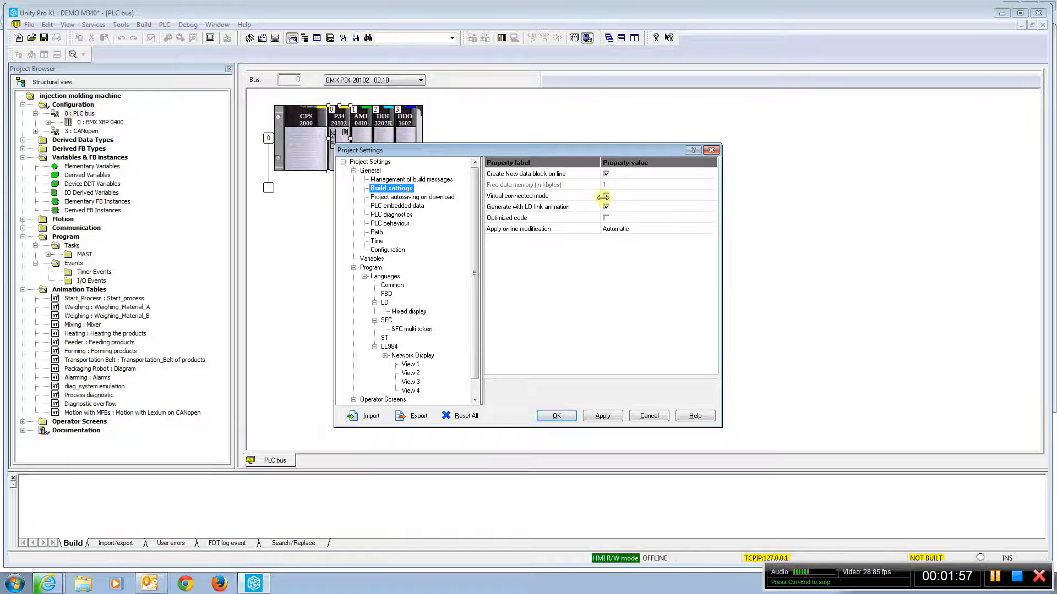
left_click(606, 196)
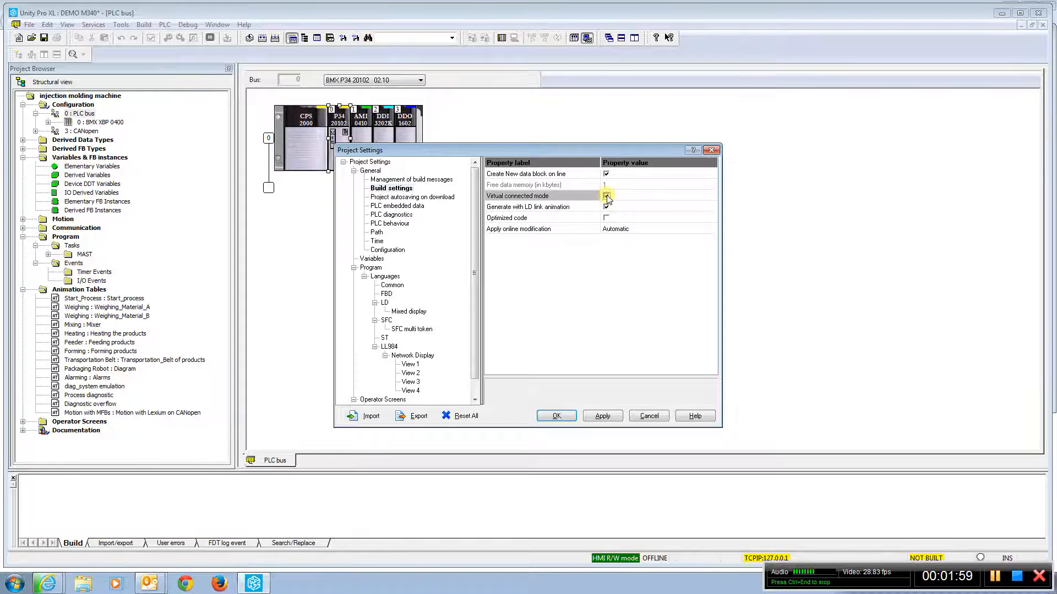
left_click(606, 196)
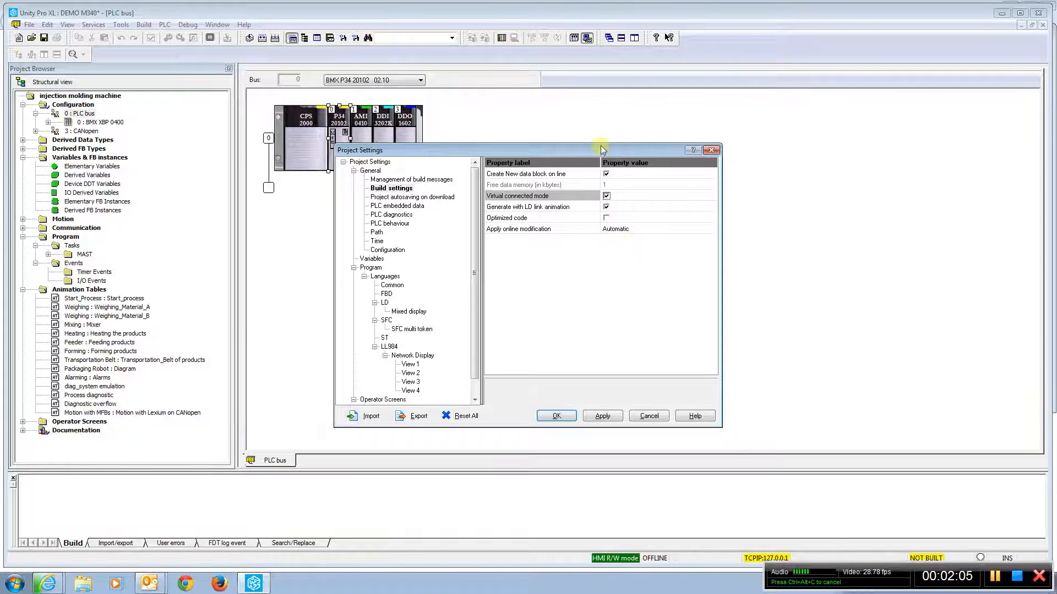
mouse_move(587, 155)
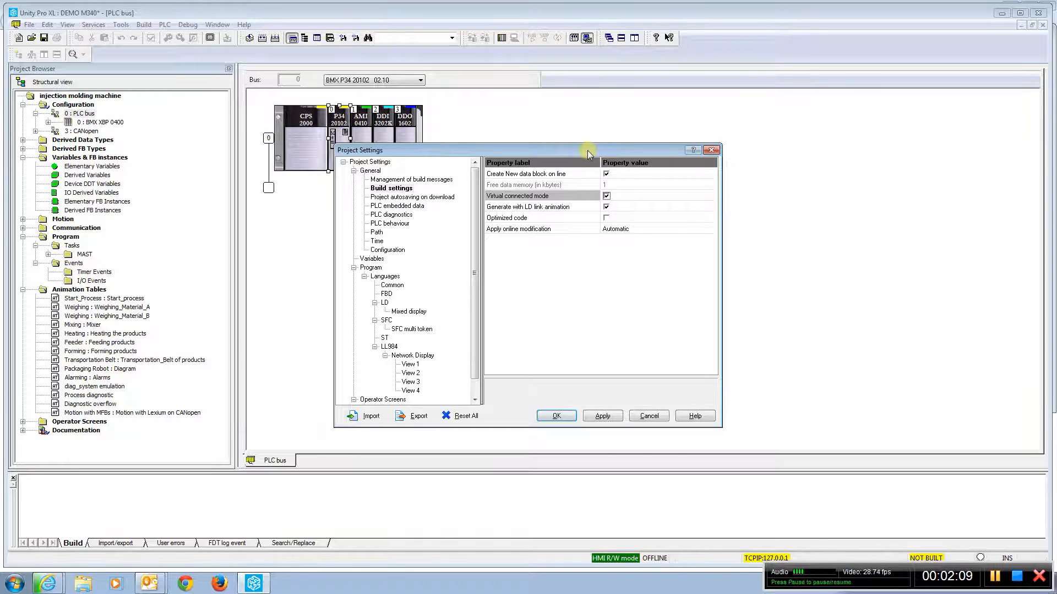
mouse_move(469, 252)
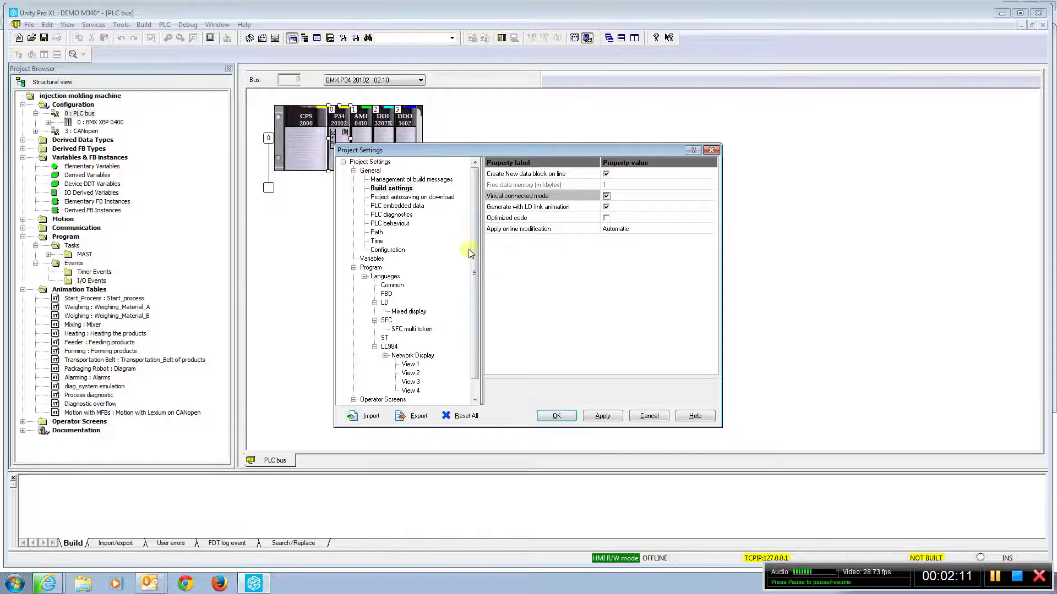
mouse_move(423, 201)
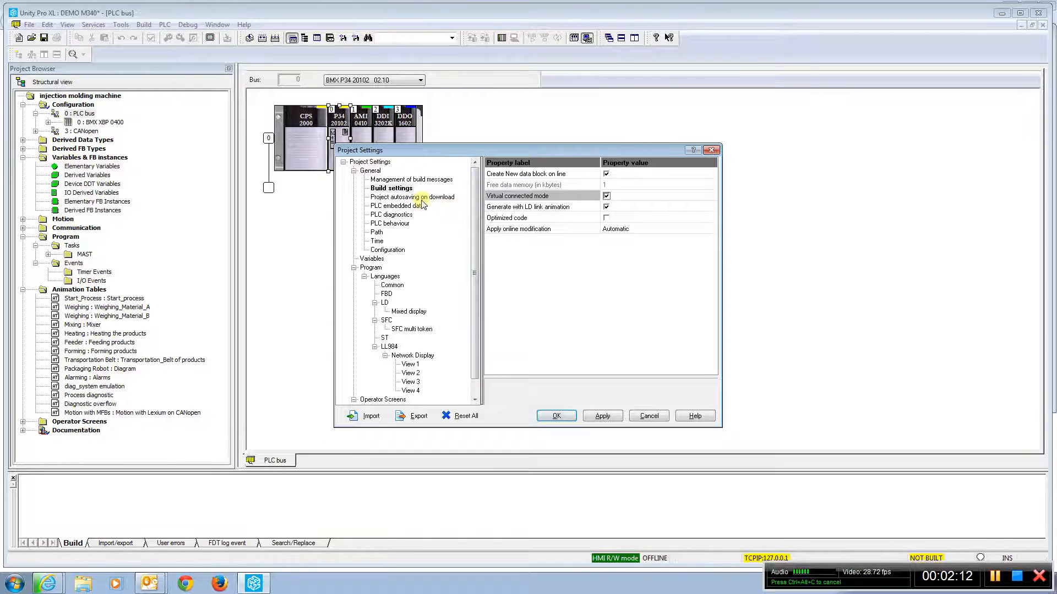
Step: Under PLC embedded data, enable Upload information, Comments and Animation tables
left_click(401, 205)
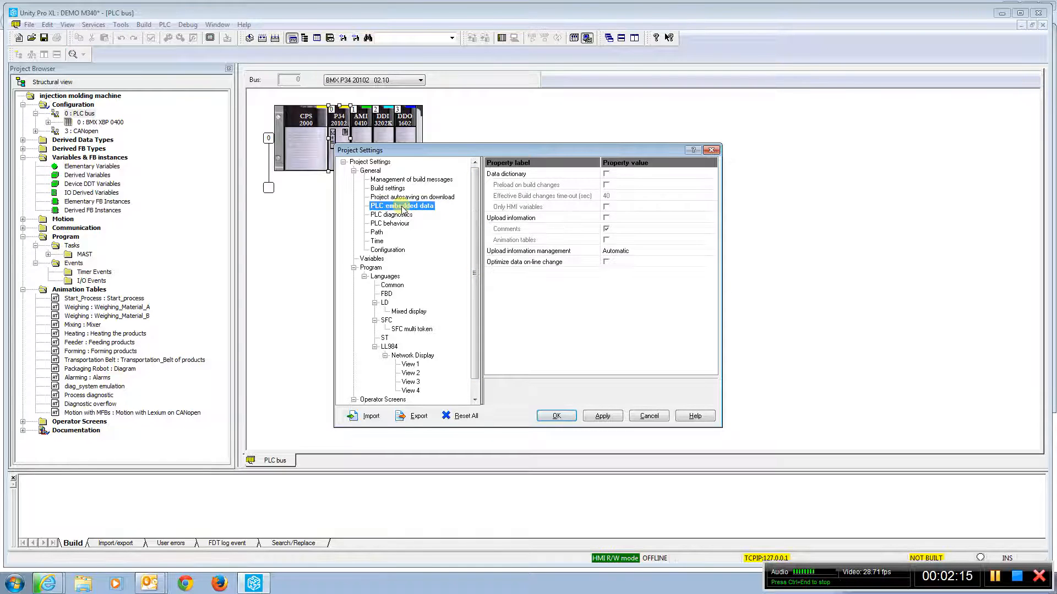
mouse_move(525, 209)
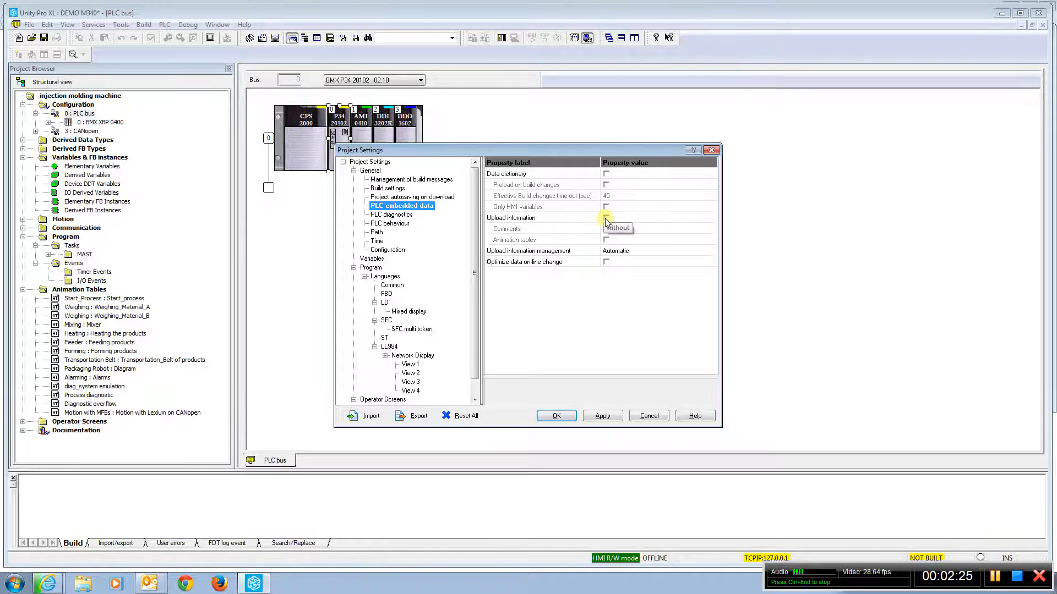
left_click(606, 218)
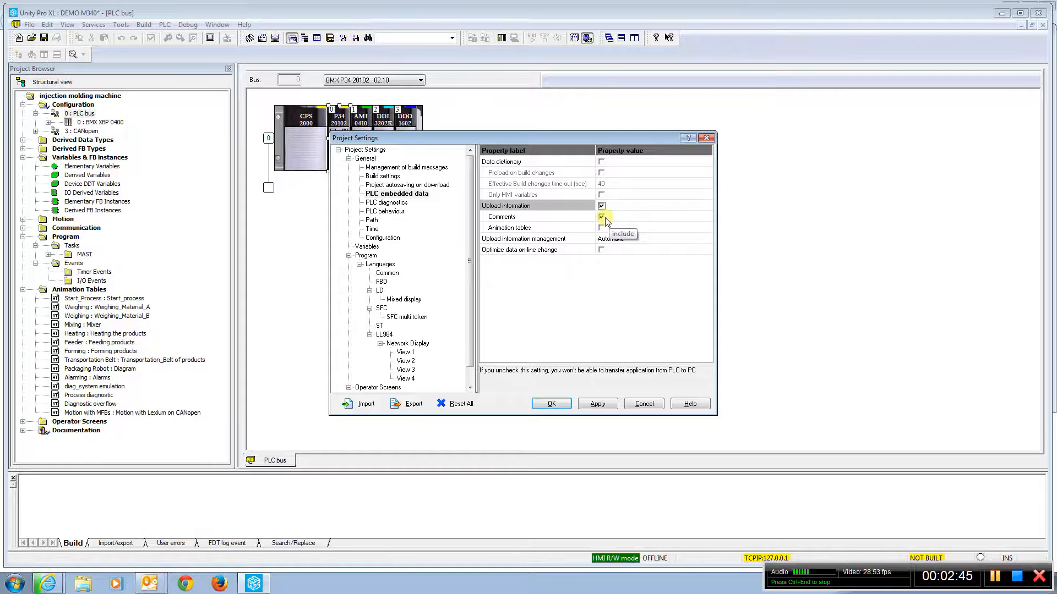
left_click(601, 217)
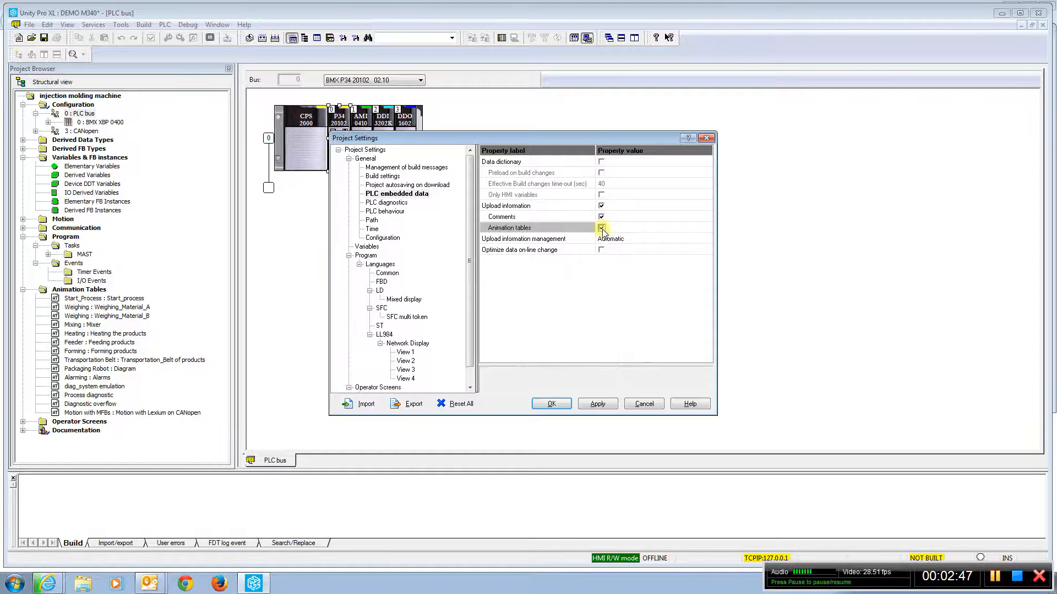
left_click(602, 227)
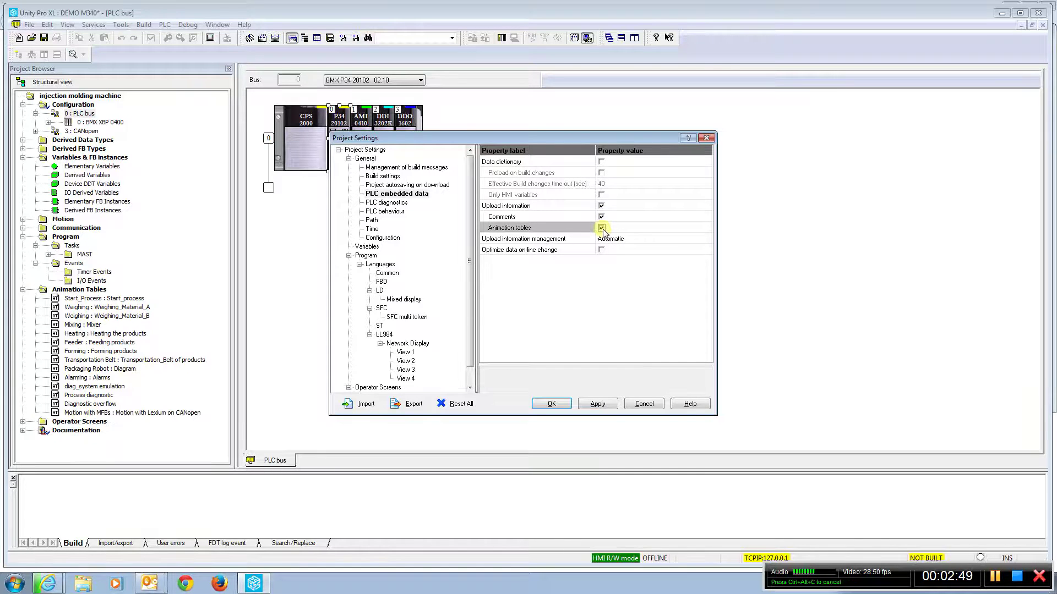
left_click(602, 227)
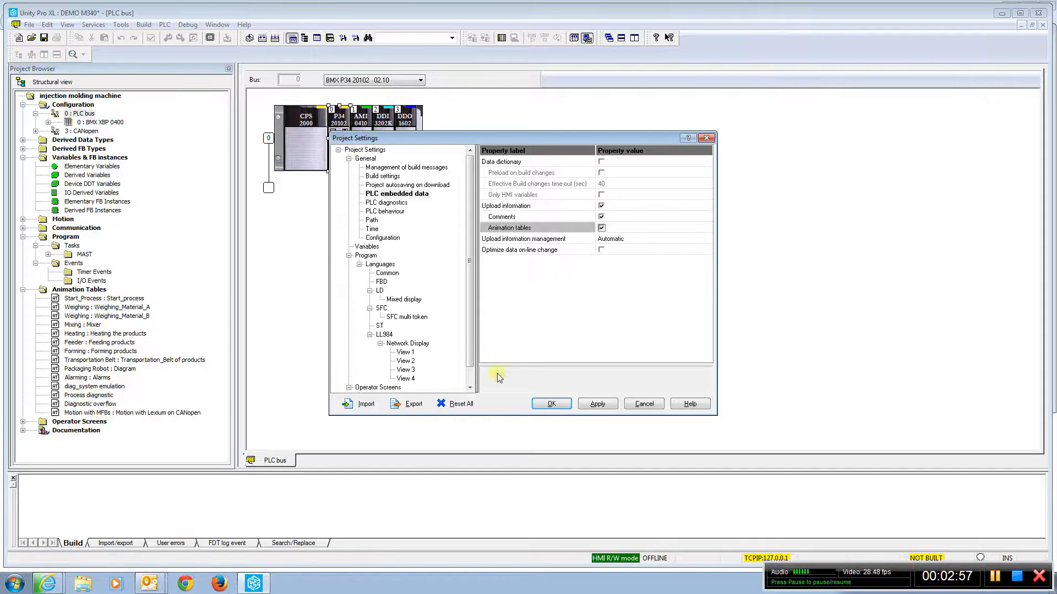
mouse_move(564, 317)
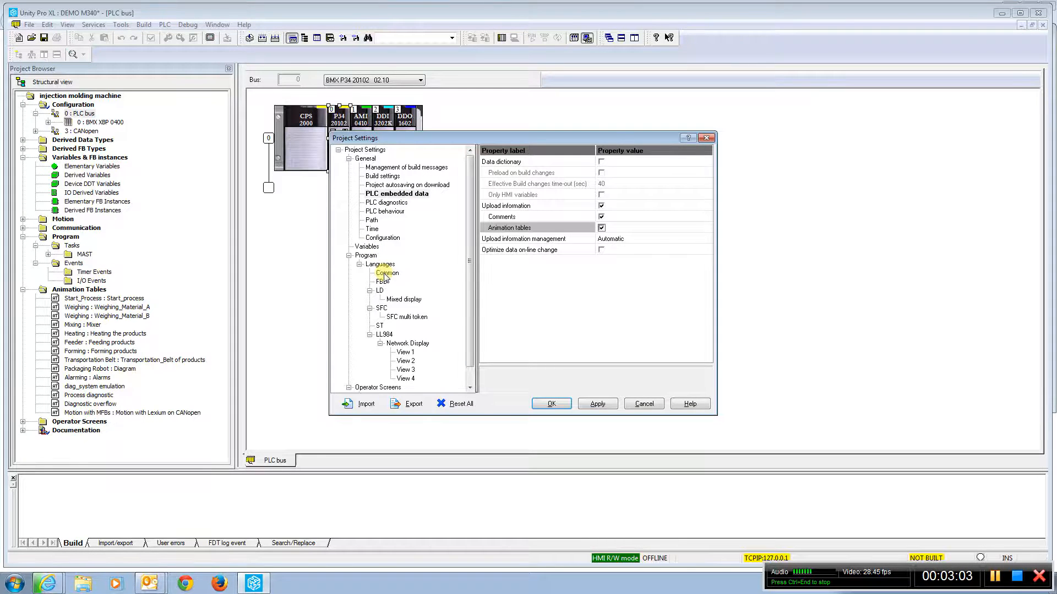
Step: Tick Enable implicit type conversion in Languages > Common, apply, and accept the rebuild
left_click(387, 273)
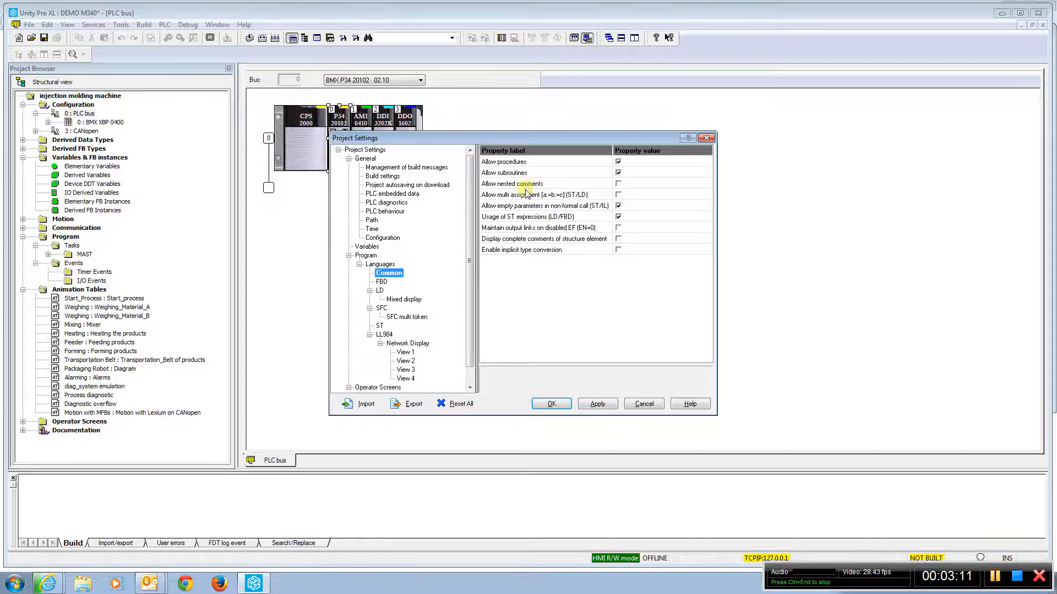
mouse_move(533, 255)
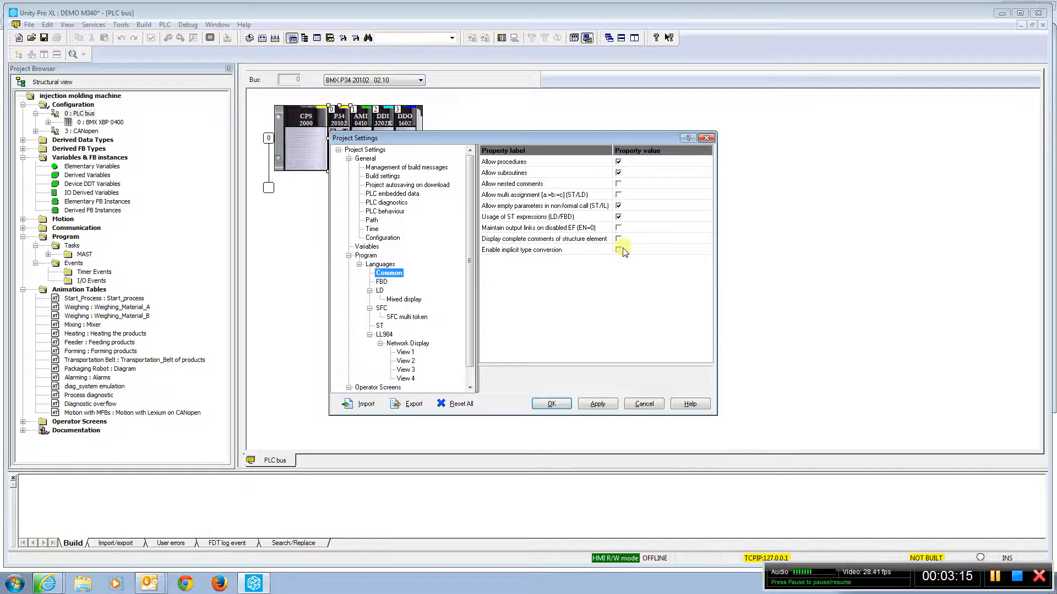
left_click(619, 250)
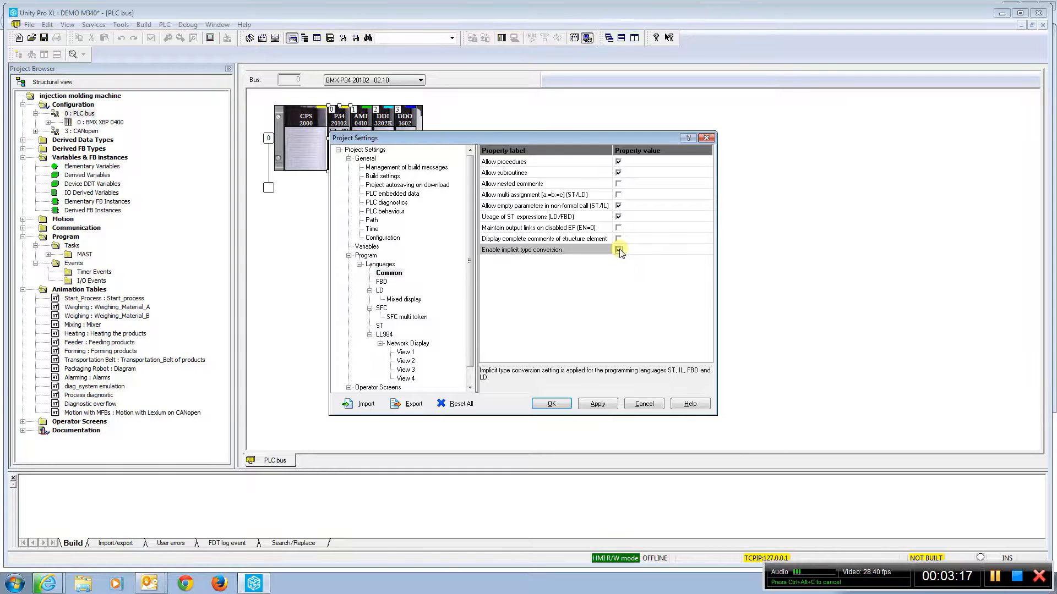
left_click(618, 249)
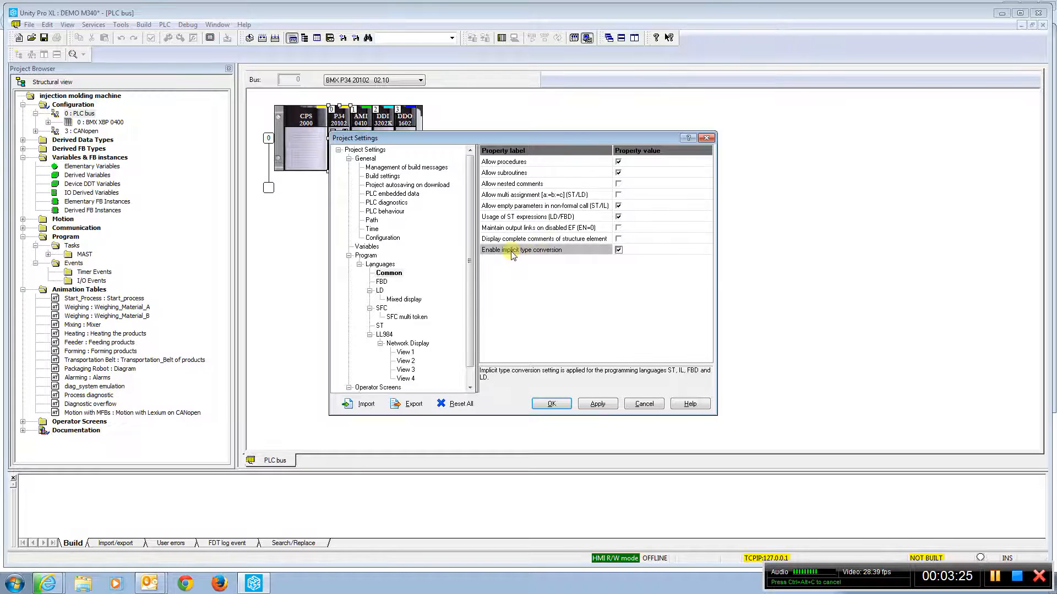
mouse_move(533, 259)
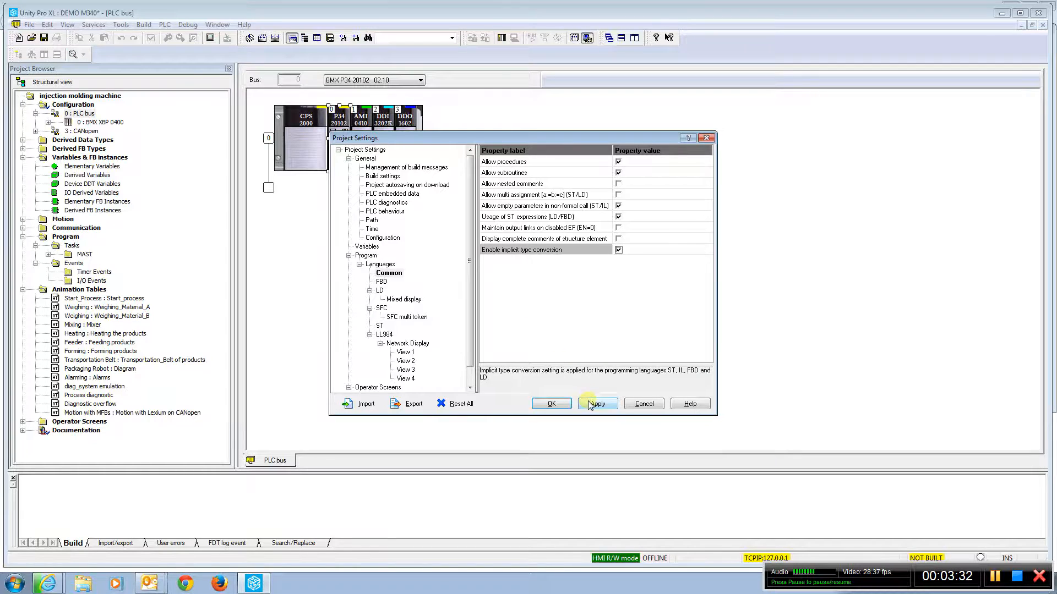
left_click(597, 404)
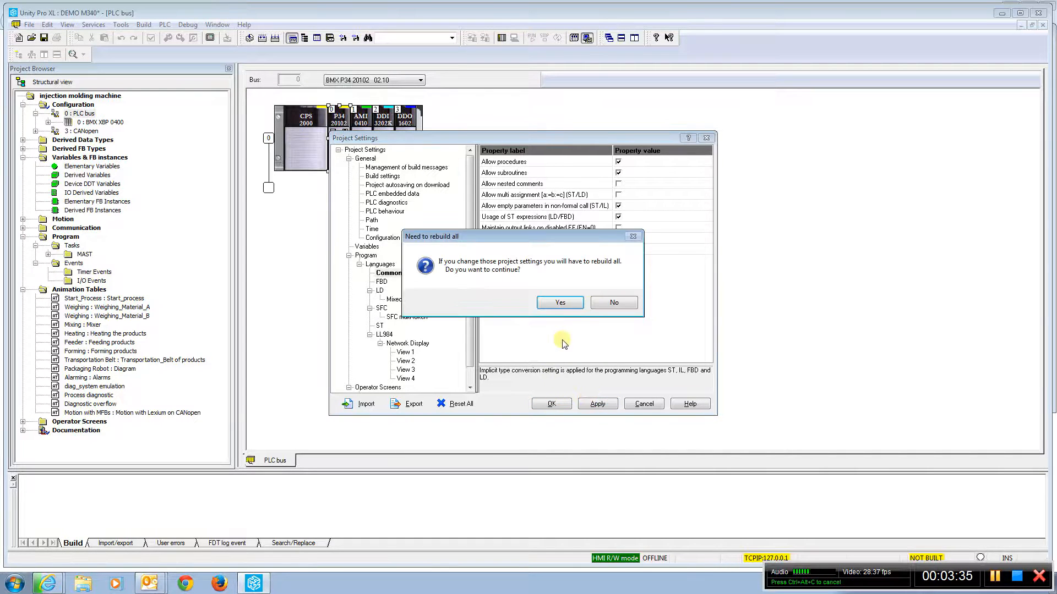
left_click(559, 303)
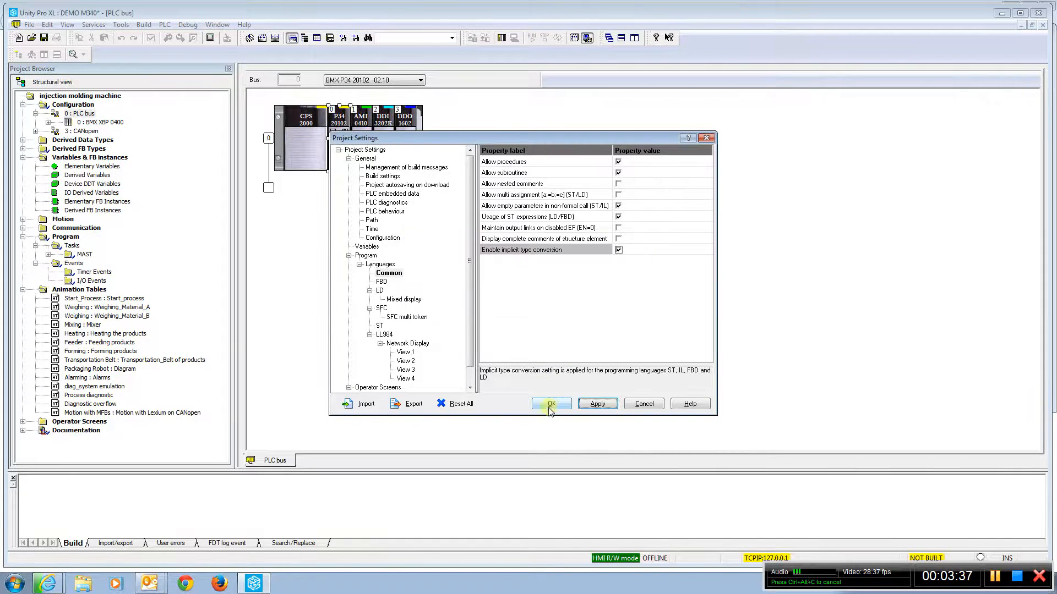